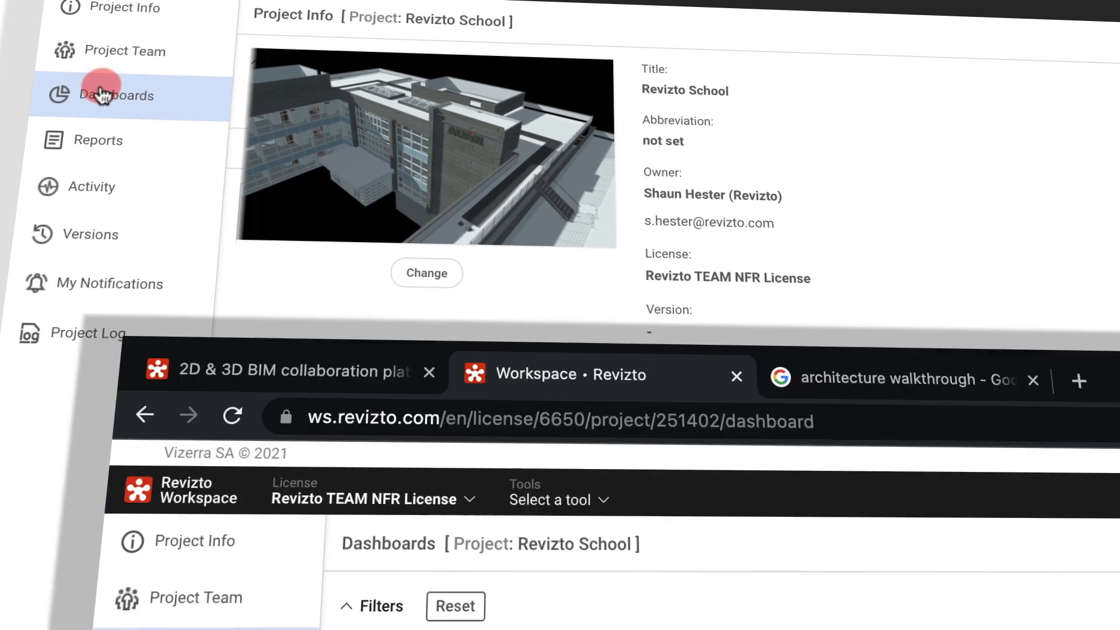
Browse the Revizto School dashboard cards and begin a new dashboard with privacy and sharing set.
{"action": "left_click", "coordinate": [731, 453]}
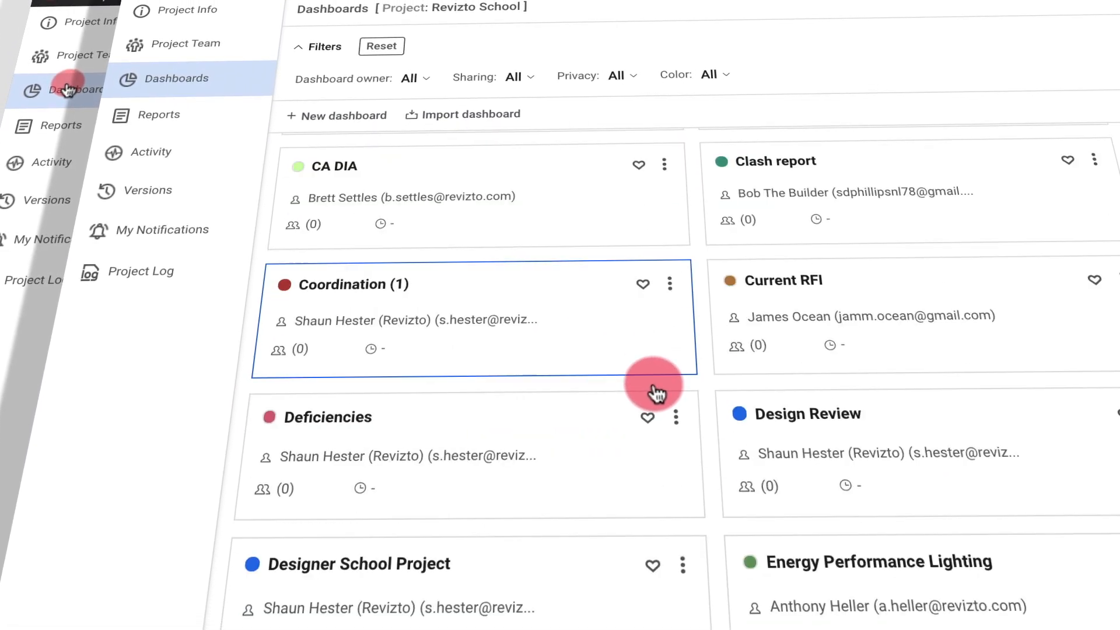
{"action": "scroll", "scroll_direction": "down", "scroll_amount": 3}
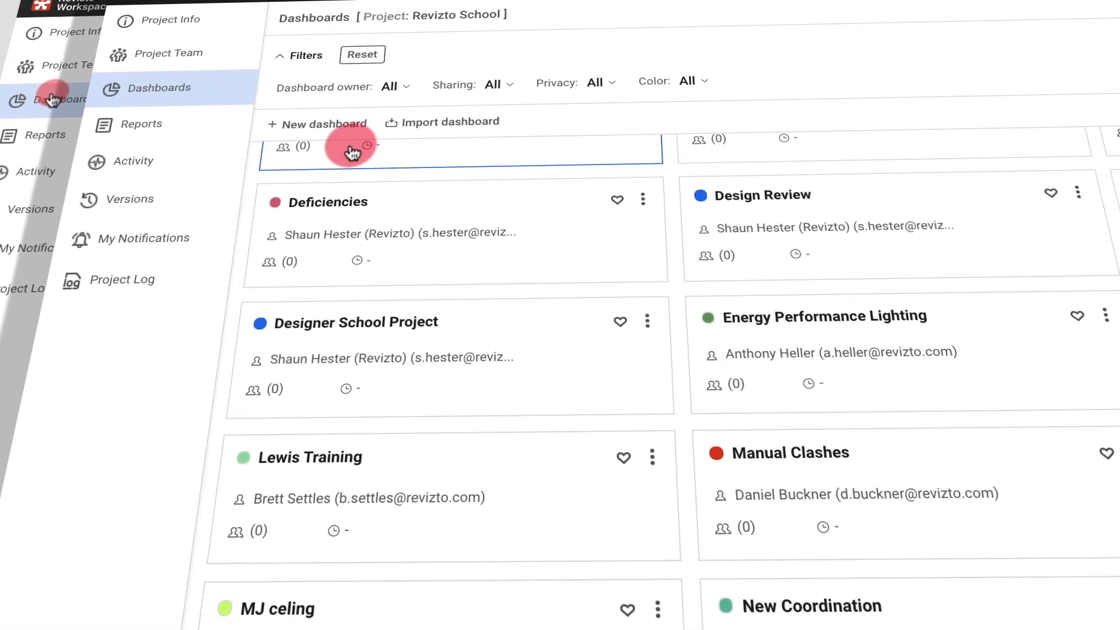
{"action": "left_click", "coordinate": [323, 124]}
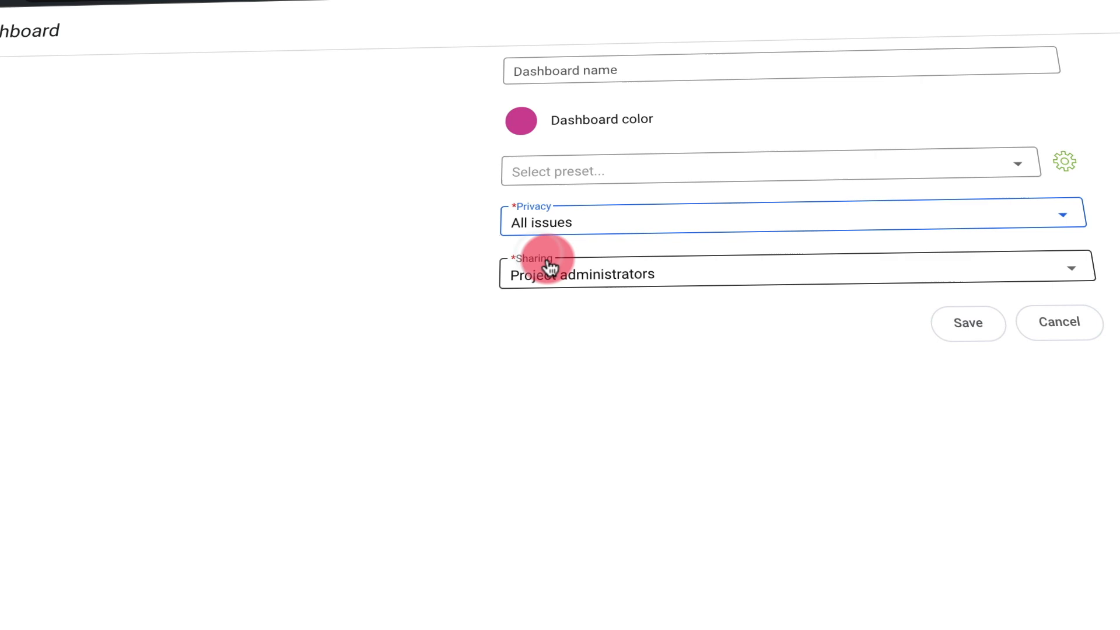
Set the new dashboard's sharing, filter by Public issues privacy, and favourite Concrete works (North building).
{"action": "left_click", "coordinate": [543, 273]}
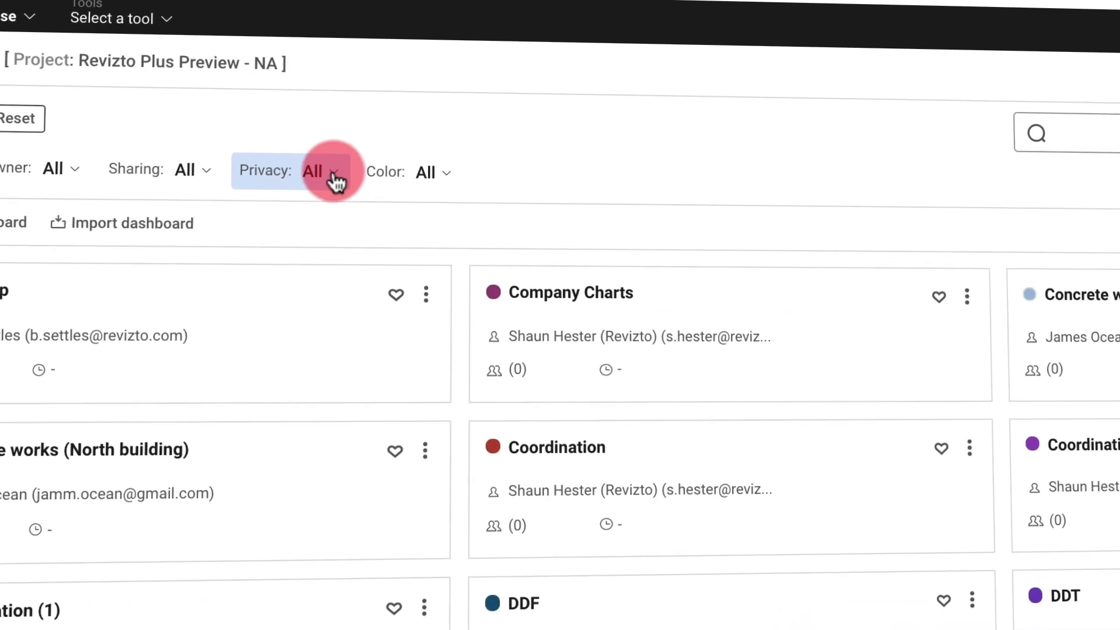
{"action": "left_click", "coordinate": [313, 171]}
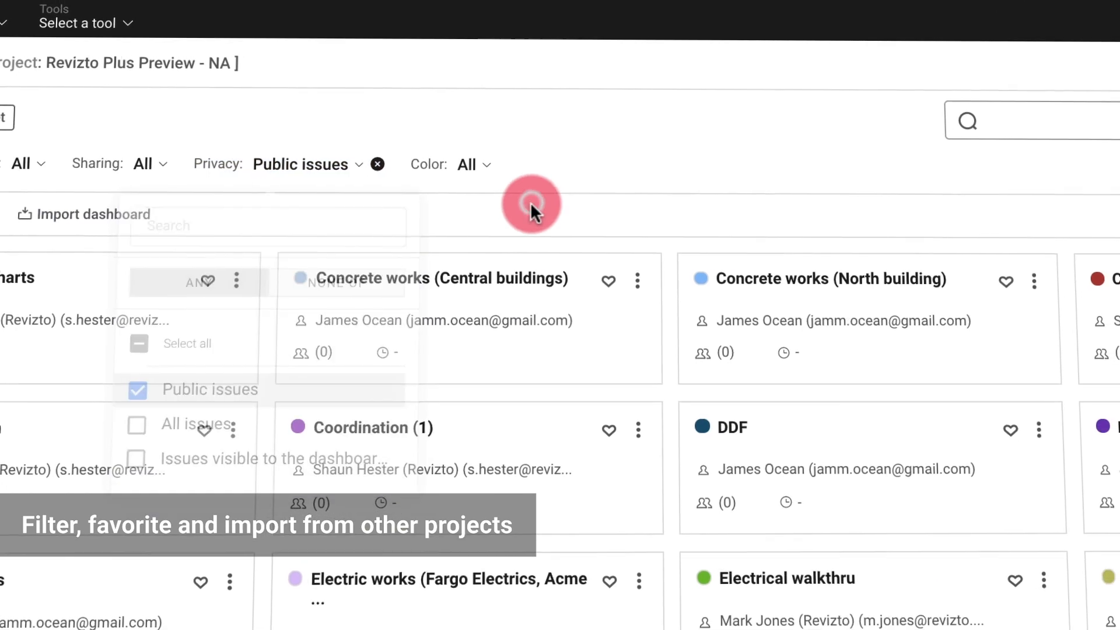
{"action": "left_click", "coordinate": [931, 275]}
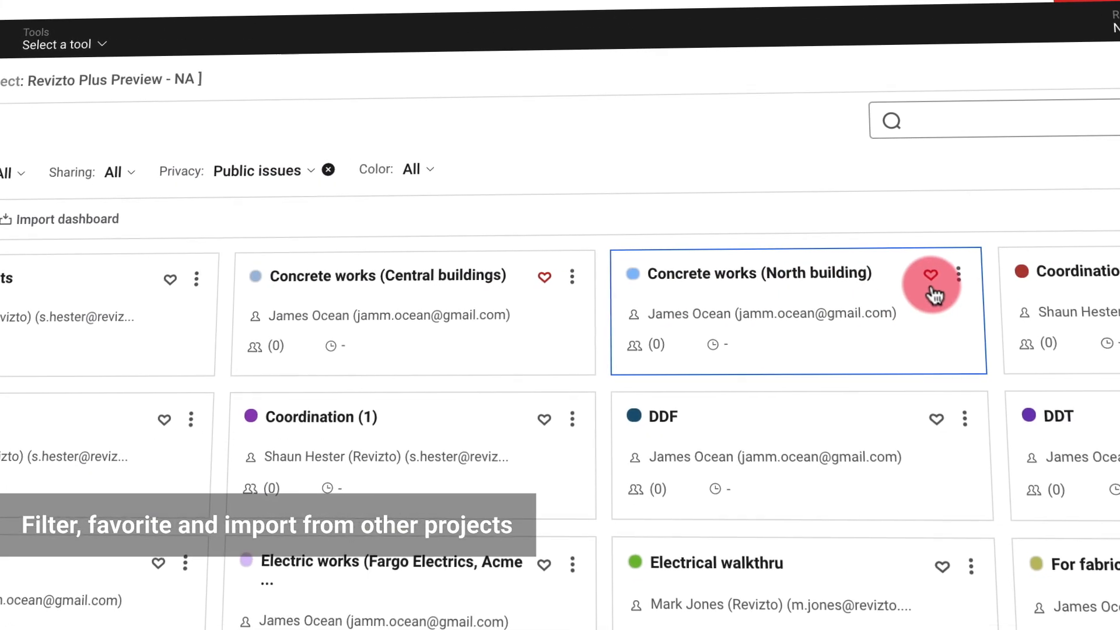
Start a dashboard import from another project with All charts selected.
{"action": "left_click", "coordinate": [69, 218]}
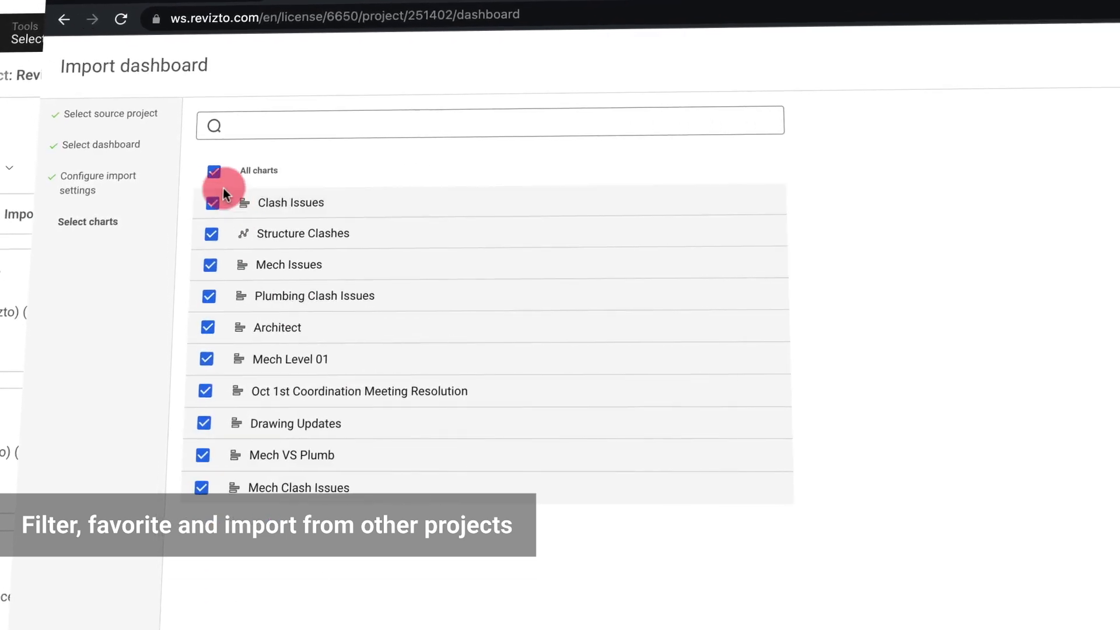
{"action": "left_click", "coordinate": [224, 372]}
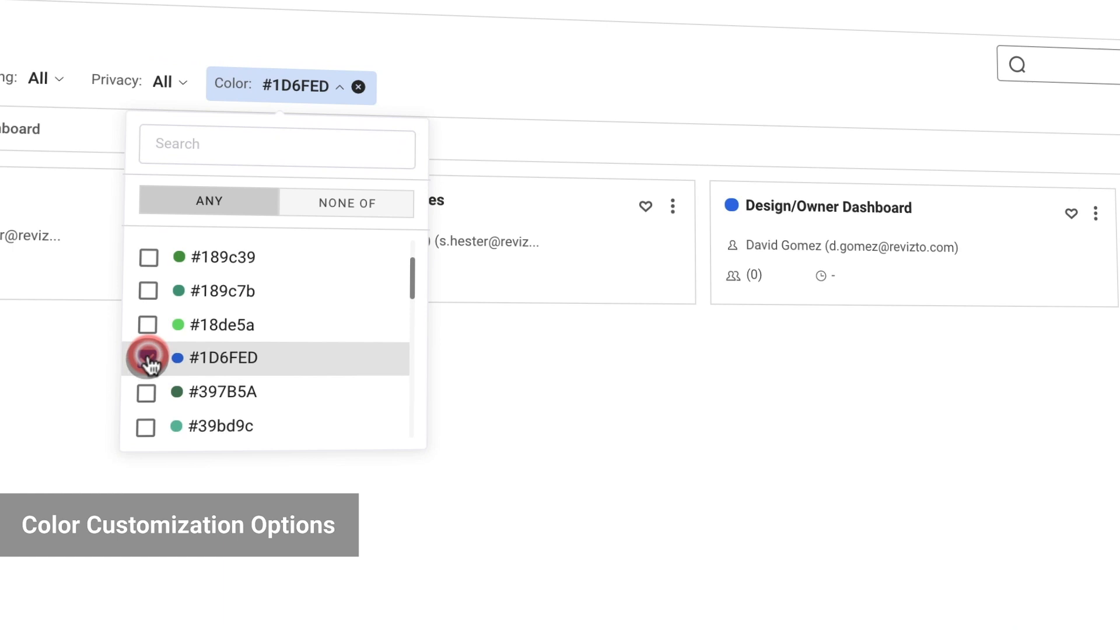
Scroll the Color filter list after selecting #1D6FED.
{"action": "scroll", "scroll_direction": "down", "scroll_amount": 3}
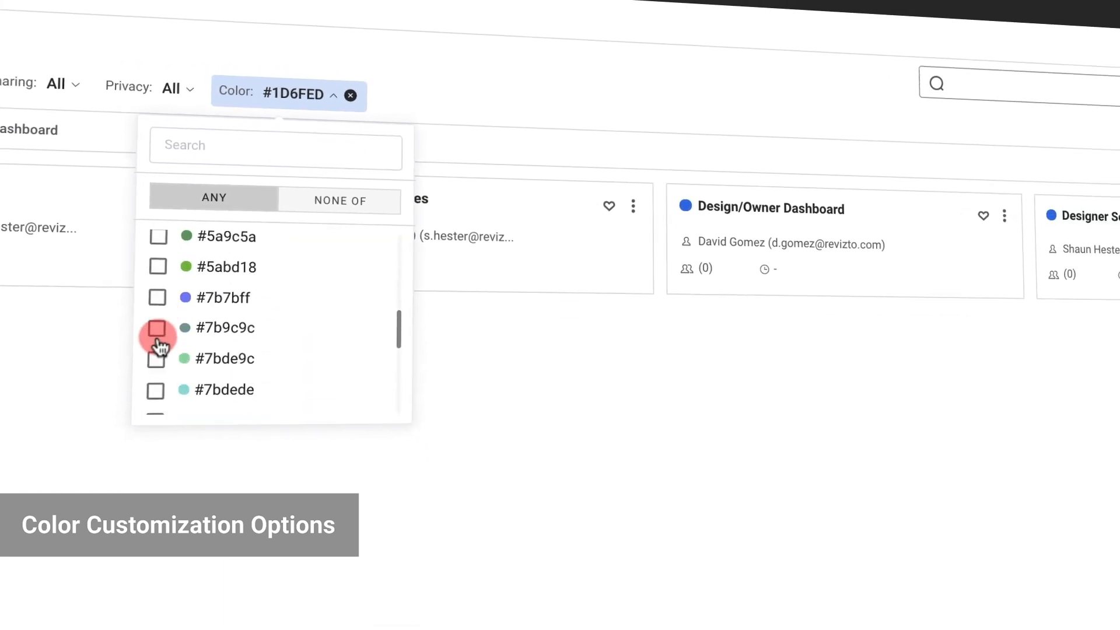
{"action": "scroll", "scroll_direction": "down", "scroll_amount": 3}
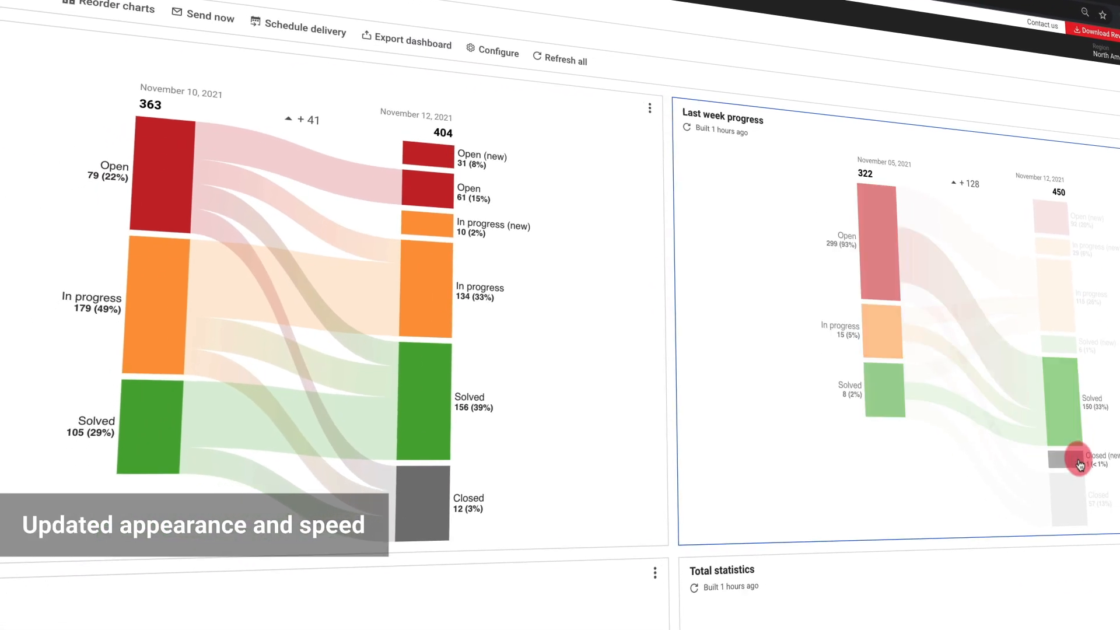
Scroll the dashboard to its Sankey progress charts, including Last week progress.
{"action": "scroll", "scroll_direction": "down", "scroll_amount": 3}
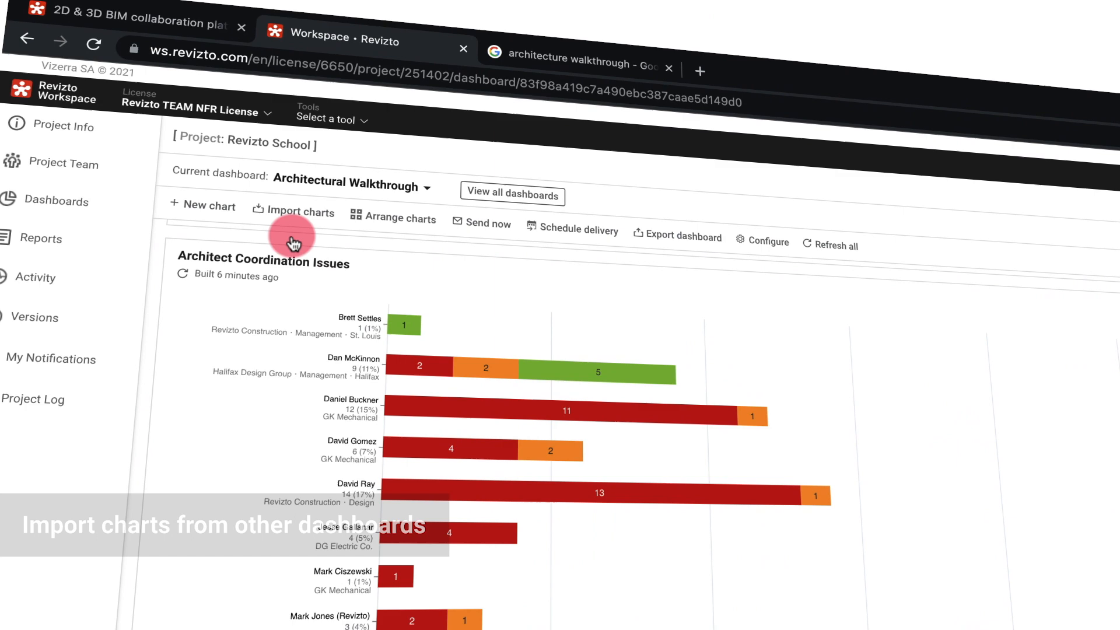
Import charts from another dashboard into Architectural Walkthrough with All charts selected.
{"action": "left_click", "coordinate": [293, 212]}
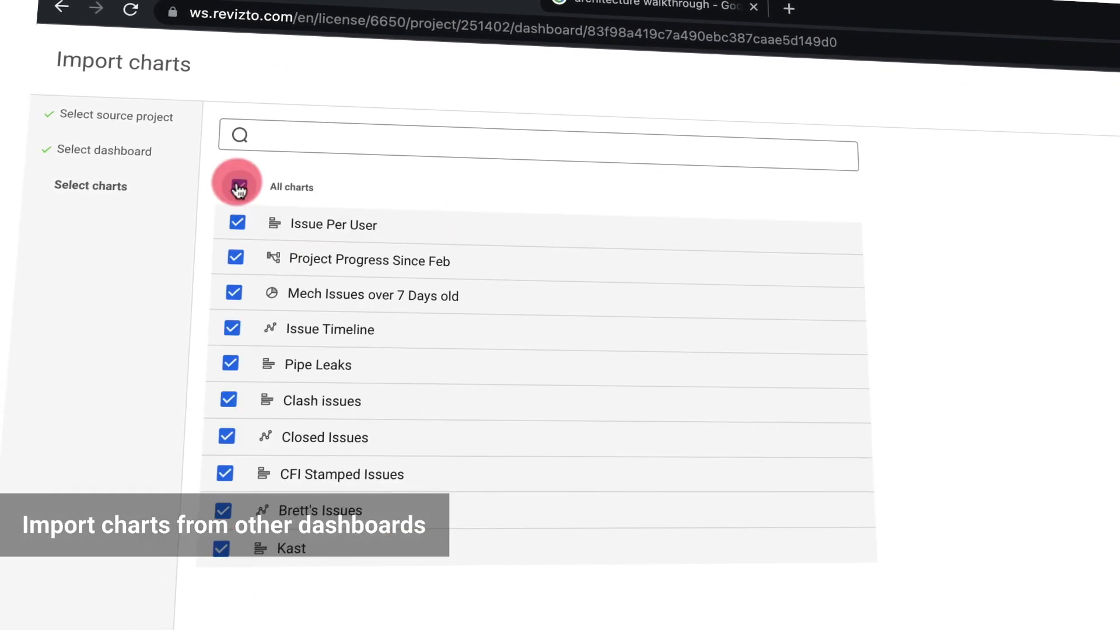
{"action": "left_click", "coordinate": [237, 187]}
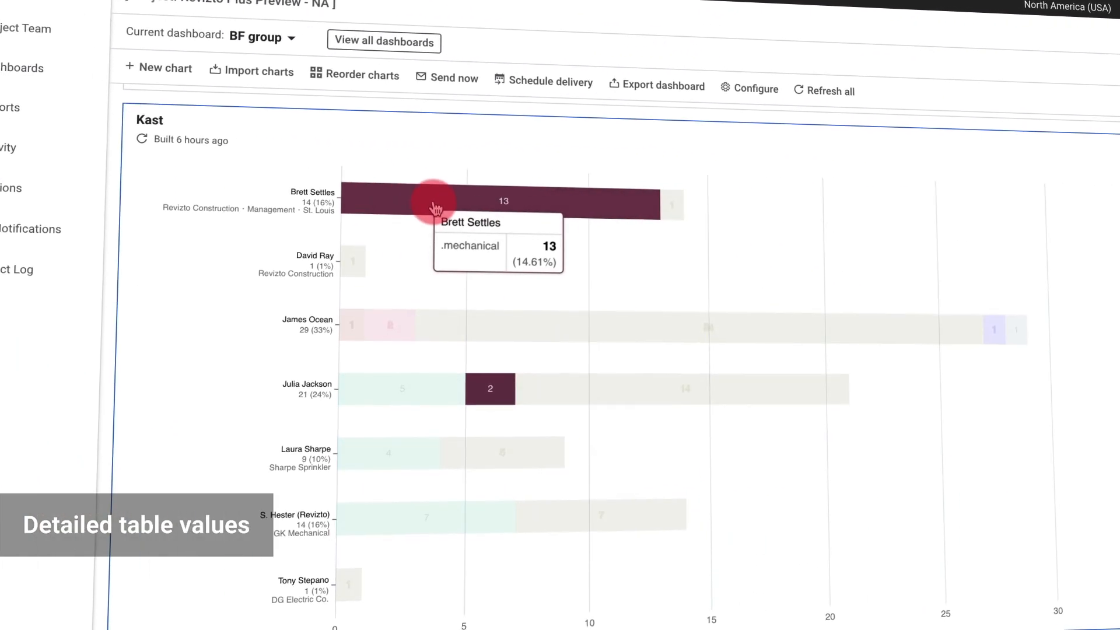
{"action": "mouse_move", "coordinate": [404, 307]}
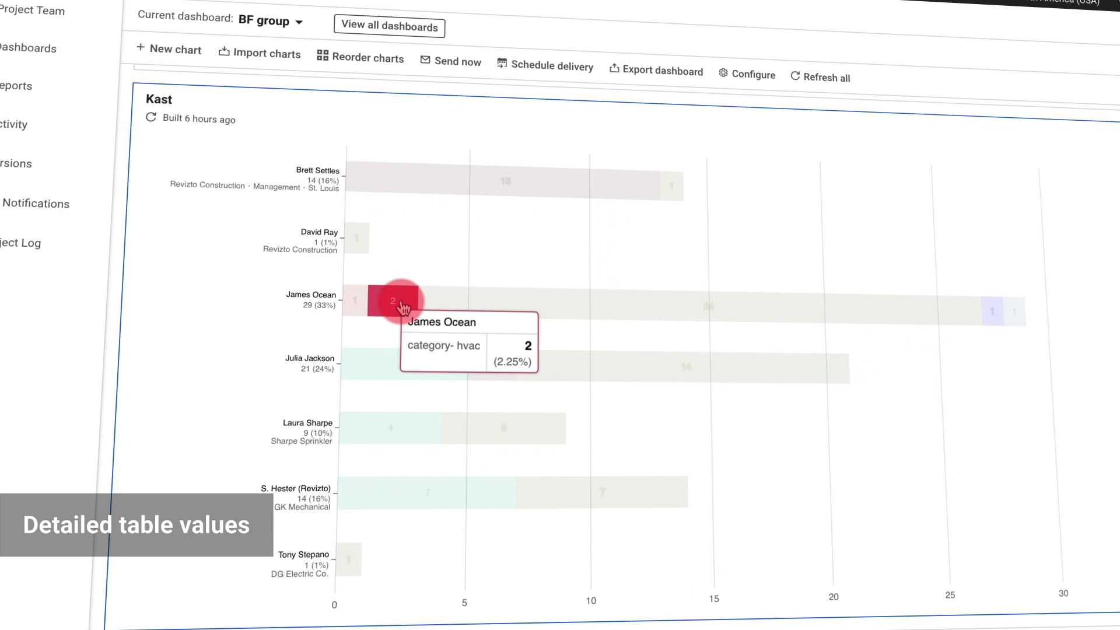